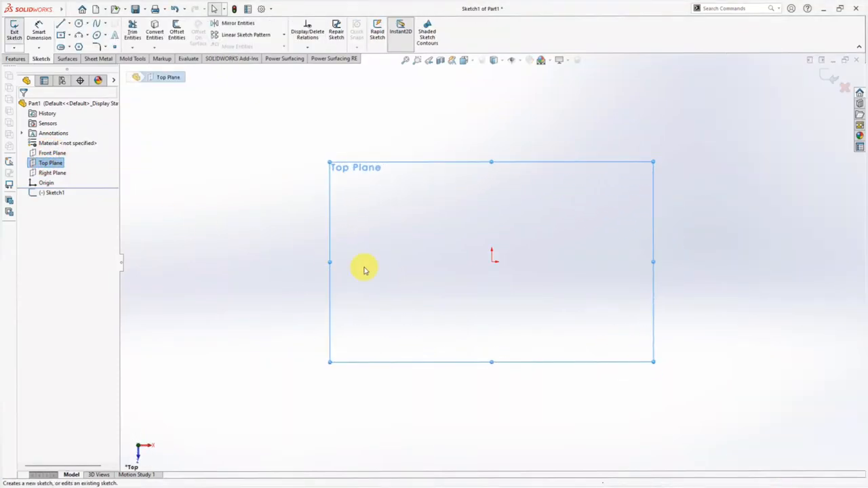
Step: Draw a 6-sided polygon around the origin with a circle, dimensioned 18.00 across flats and Ø10.20
click(79, 46)
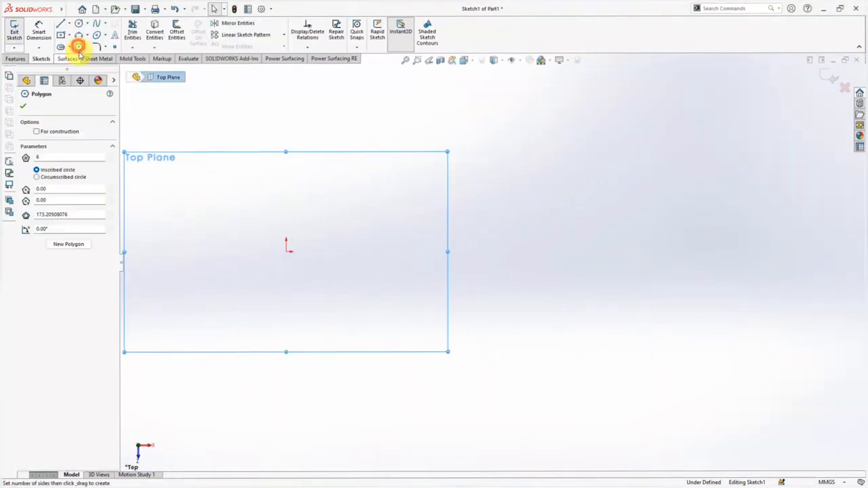
drag(284, 247, 285, 160)
text(10)
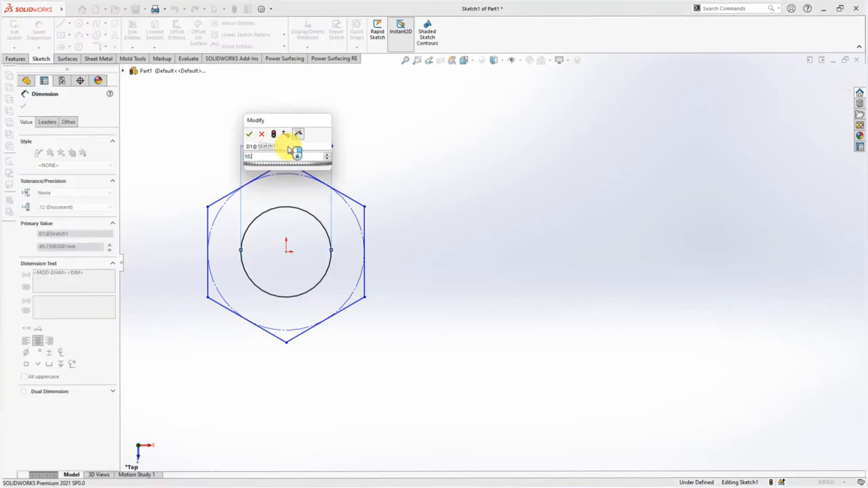
click(250, 135)
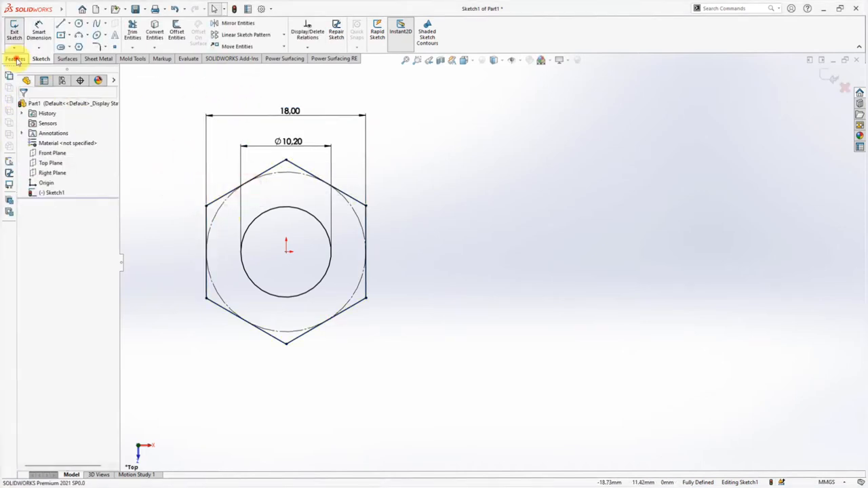
Step: Extrude the sketch with a Mid Plane end condition into the solid nut body
click(18, 32)
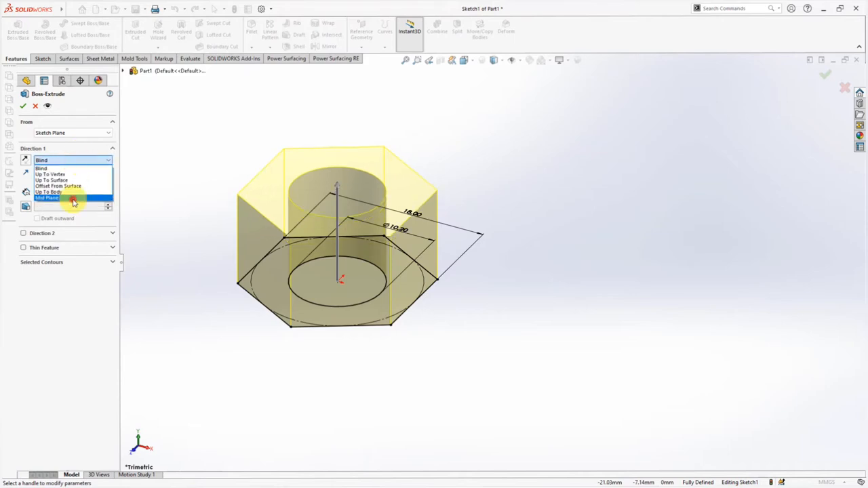
click(23, 106)
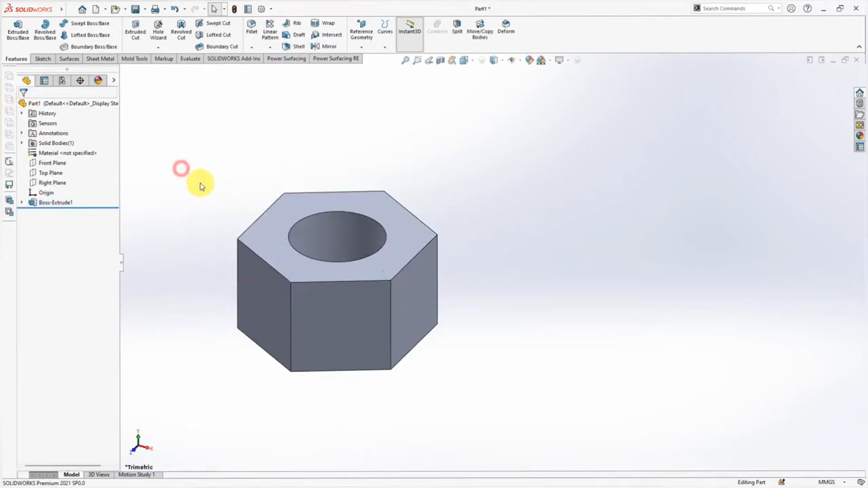
Step: Apply a 1.00mm at 45deg chamfer to both edges of the central hole (Chamfer1)
click(258, 30)
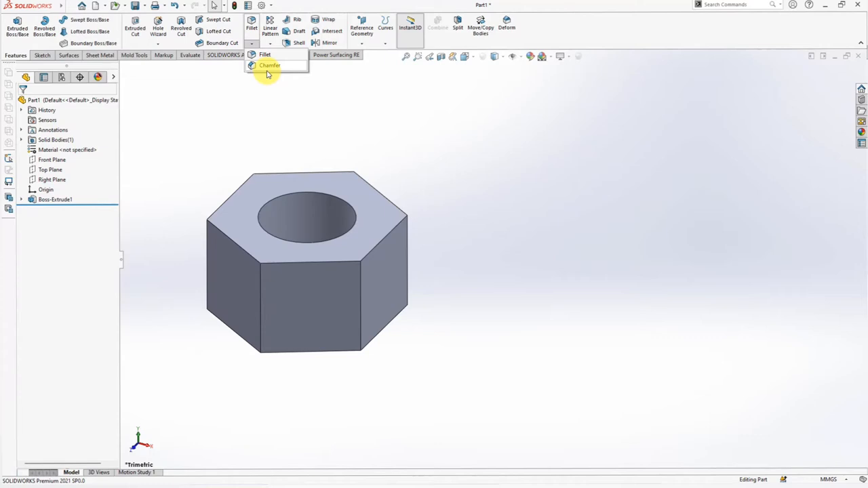
click(270, 65)
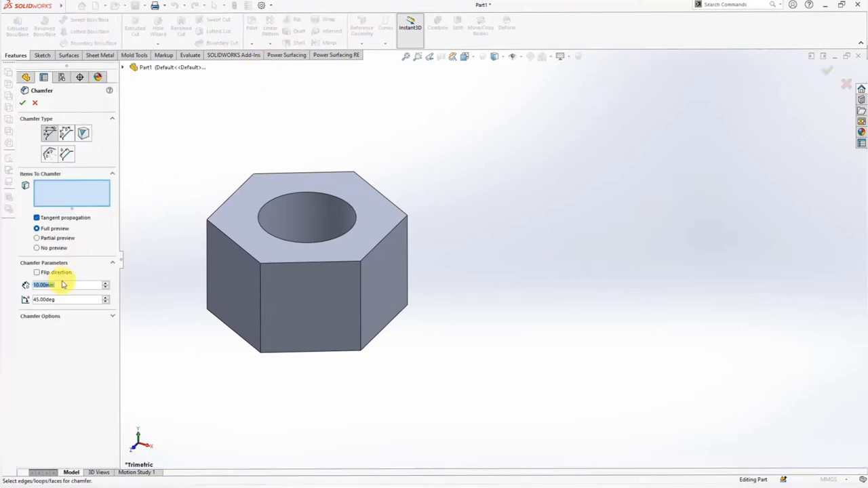
text(1.00mm)
click(70, 299)
text(35)
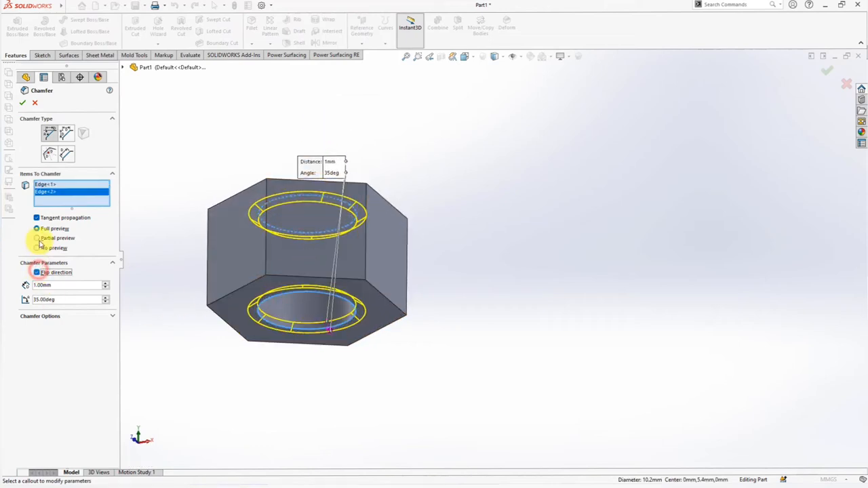
click(22, 103)
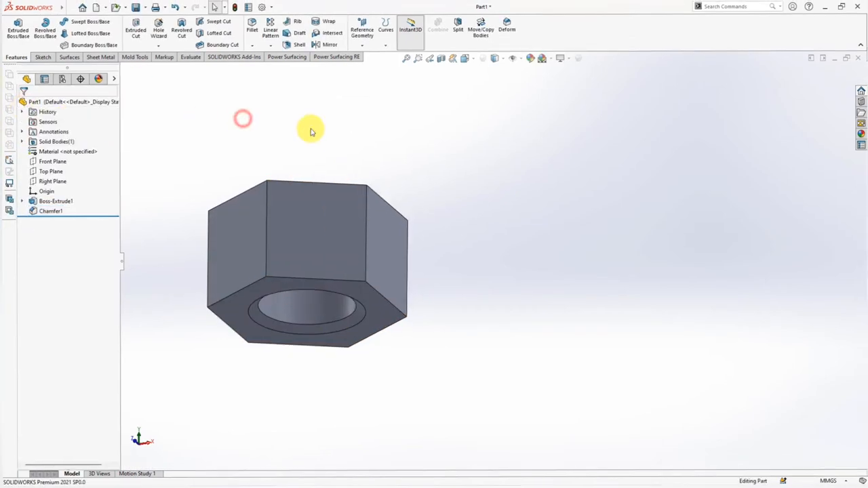
Step: Sketch a circle on the top face and cut it with Flip side to cut and outward draft (Cut-Extrude1)
click(55, 201)
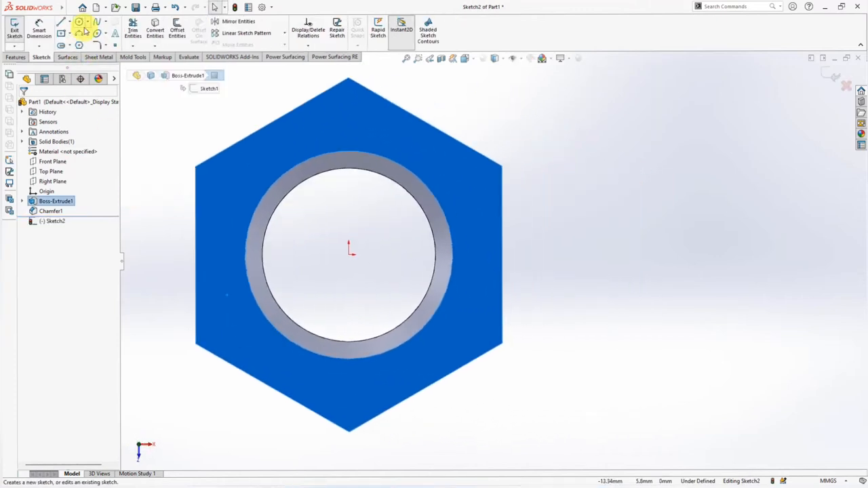
click(79, 22)
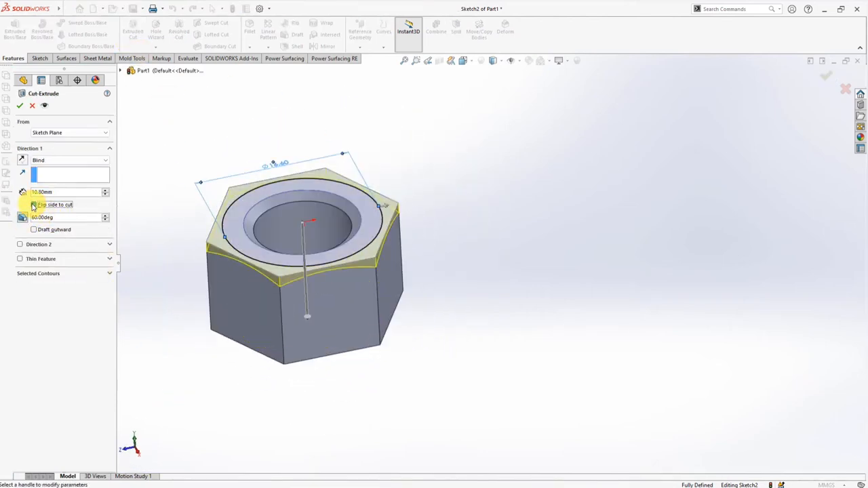
click(18, 105)
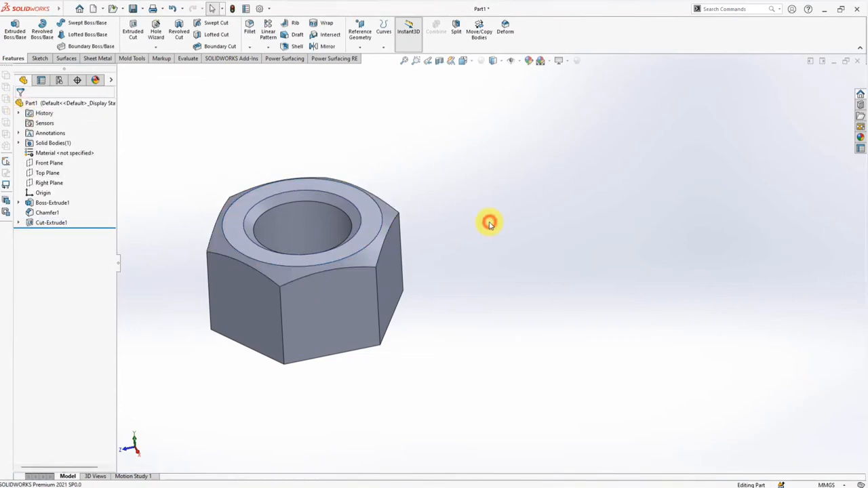
Step: Mirror Cut-Extrude1 across the Top Plane so both nut ends are bevelled
click(47, 171)
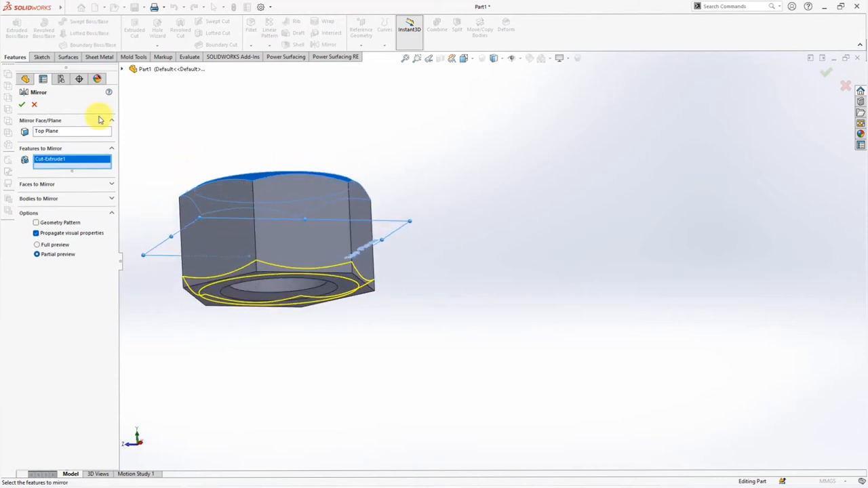
click(22, 103)
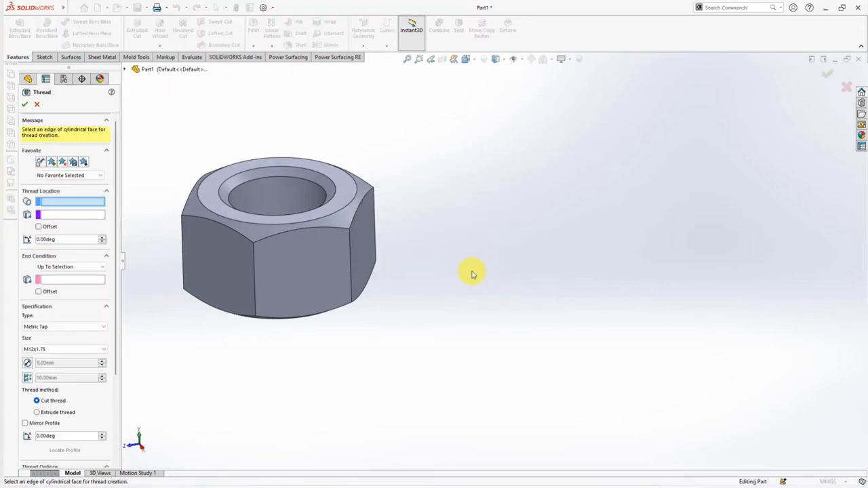
Step: Define a metric tap thread from the hole edge Up To Selection on the far face, 2mm offset, size M12x1.75
click(242, 188)
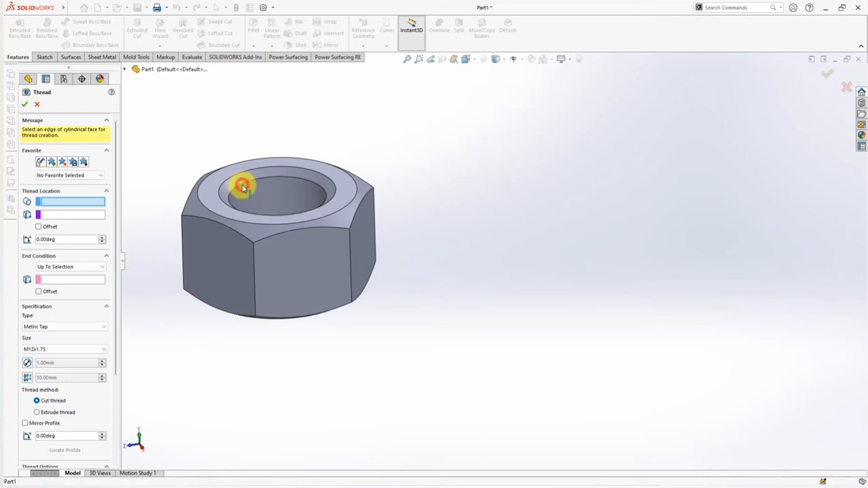
click(242, 188)
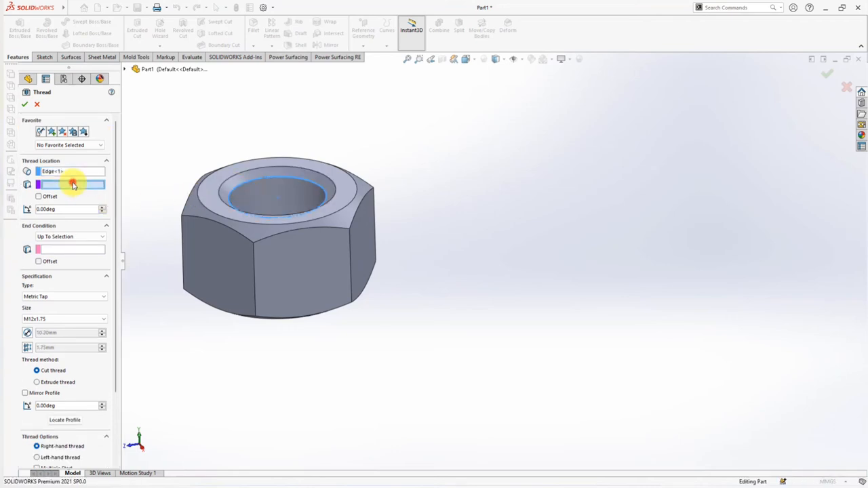
click(277, 190)
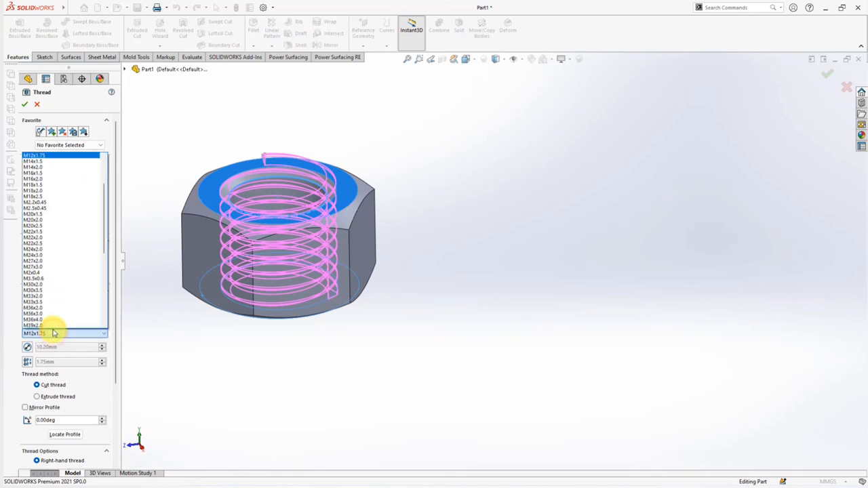
click(35, 334)
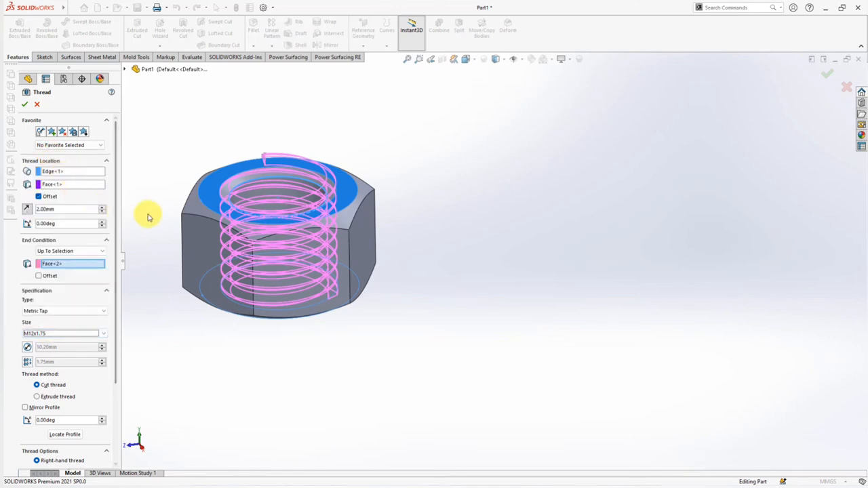